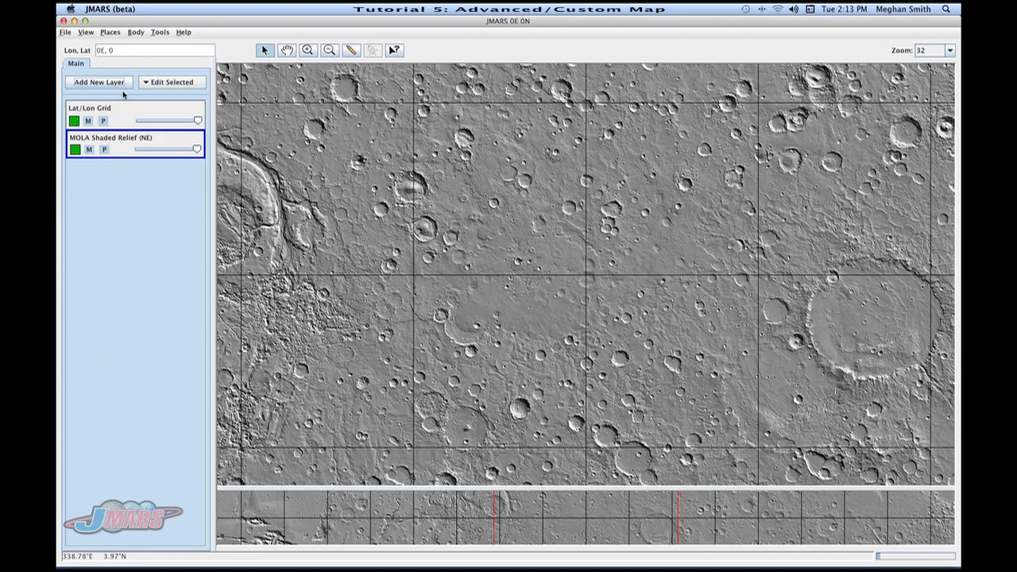
# Bring up the new-layer chooser showing the Advanced category's layer types
pyautogui.click(98, 83)
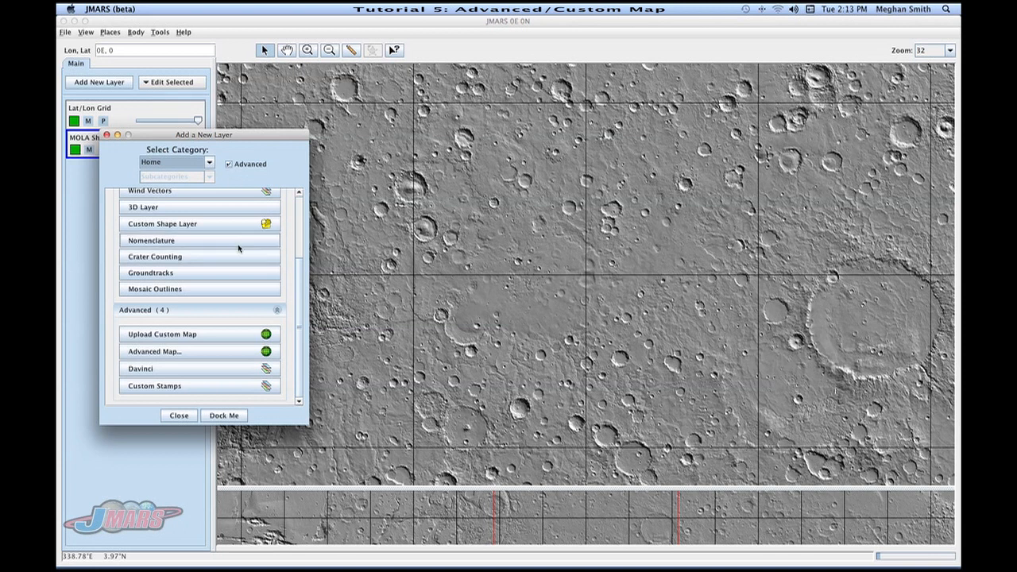
pyautogui.moveTo(204, 327)
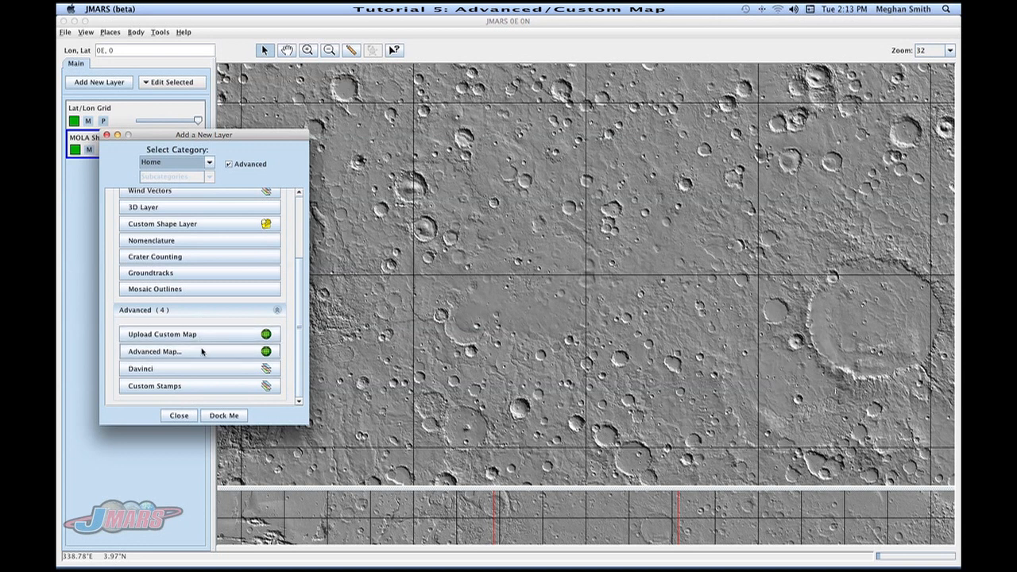
# In Advanced Map, under By Type > Topography, choose MOLA 256ppd Radii above 59ºN as the input map
pyautogui.click(154, 352)
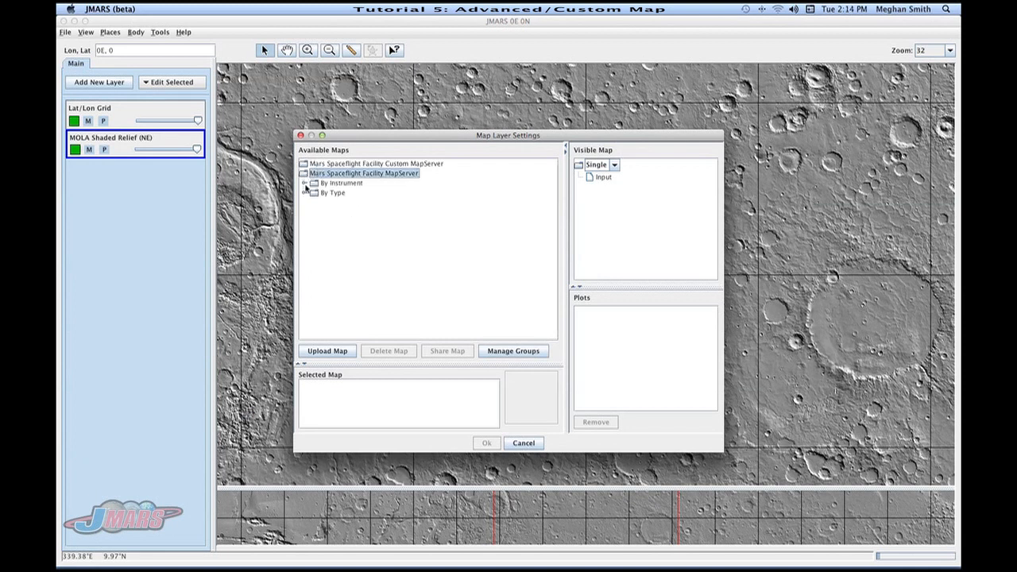
pyautogui.click(305, 192)
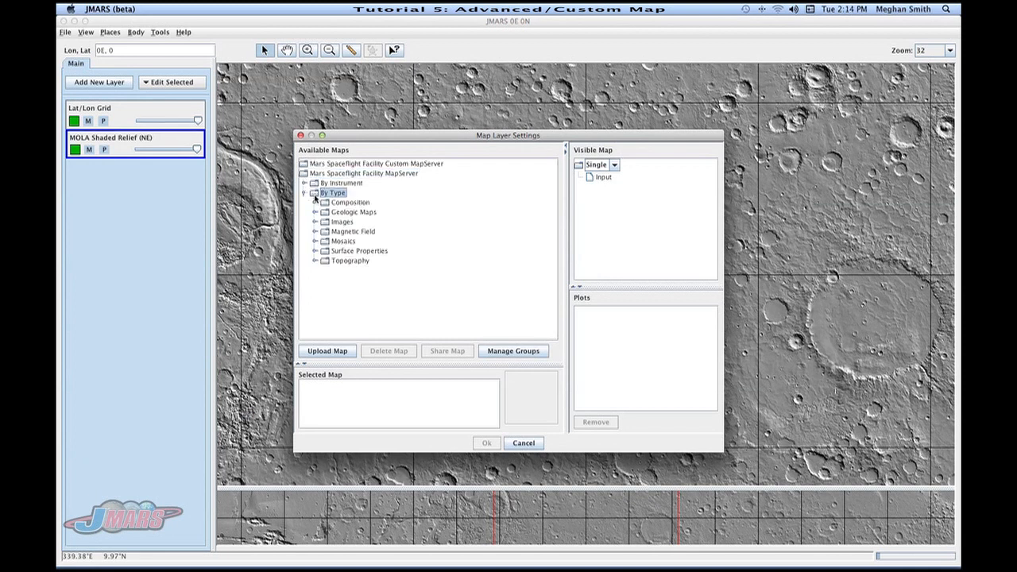
pyautogui.click(316, 261)
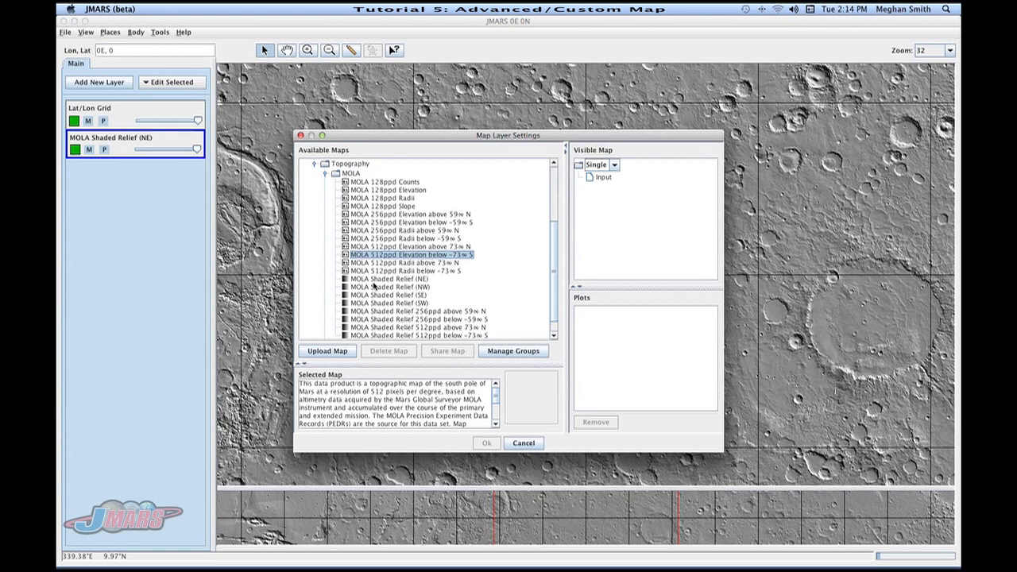
pyautogui.moveTo(346, 375)
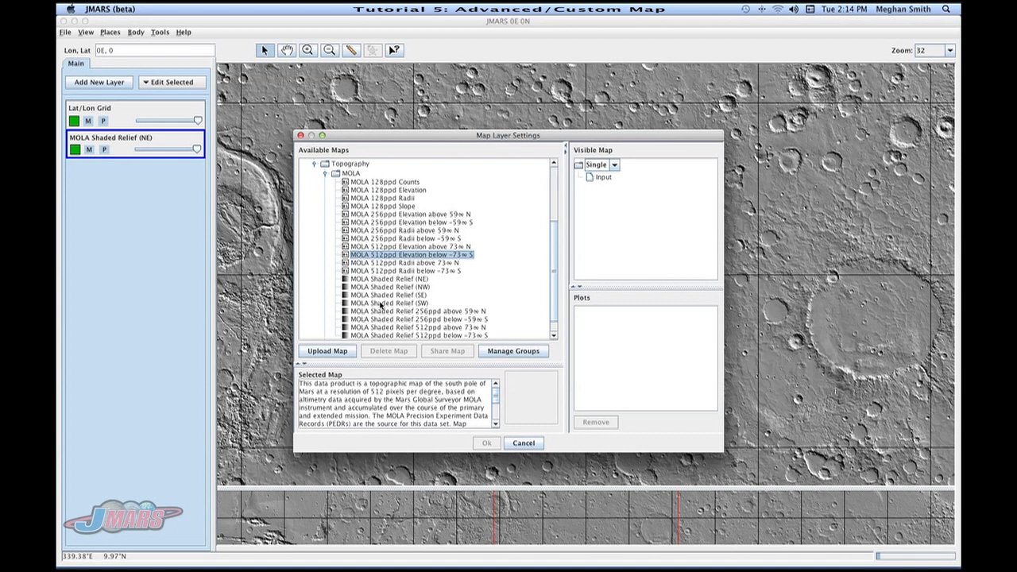
pyautogui.click(387, 302)
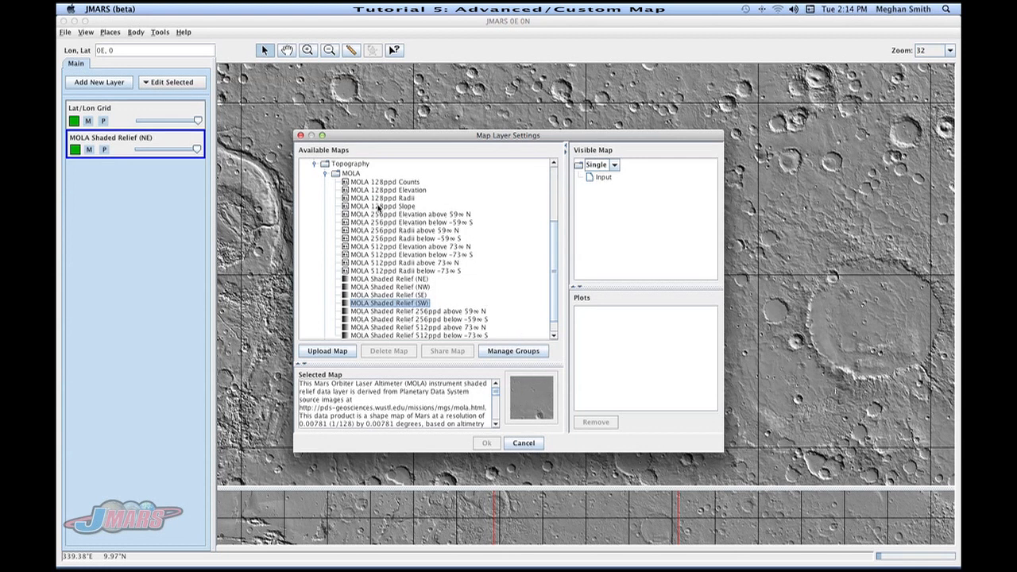
pyautogui.click(406, 230)
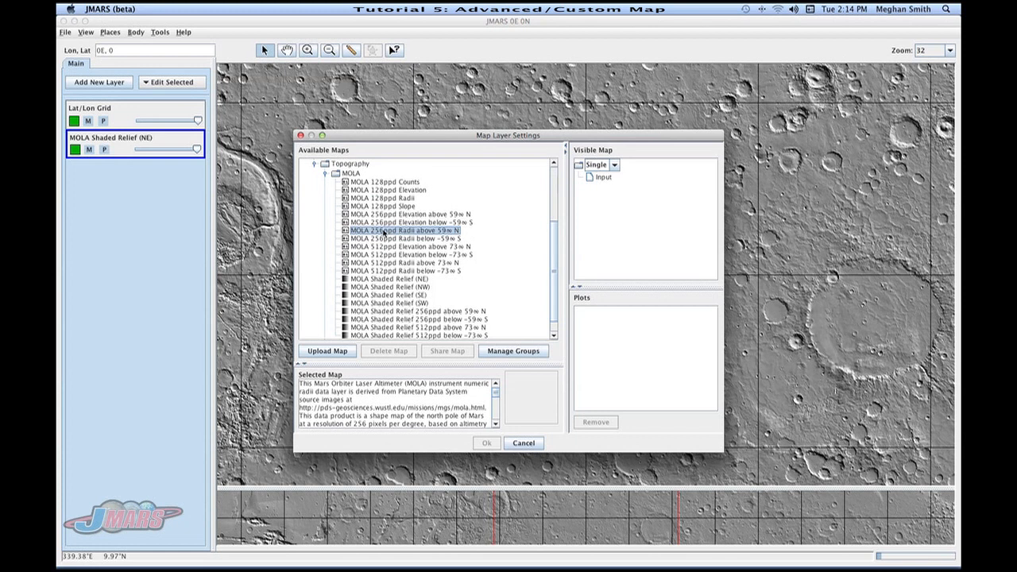
pyautogui.moveTo(620, 152)
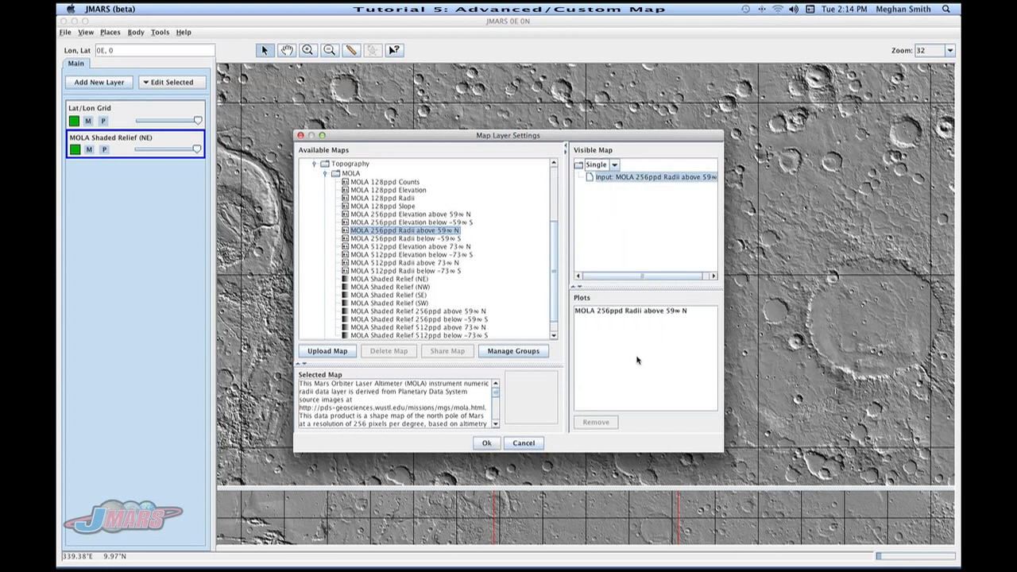
# Switch the Visible Map mode to None (plots only), then to an RGB composite
pyautogui.click(623, 164)
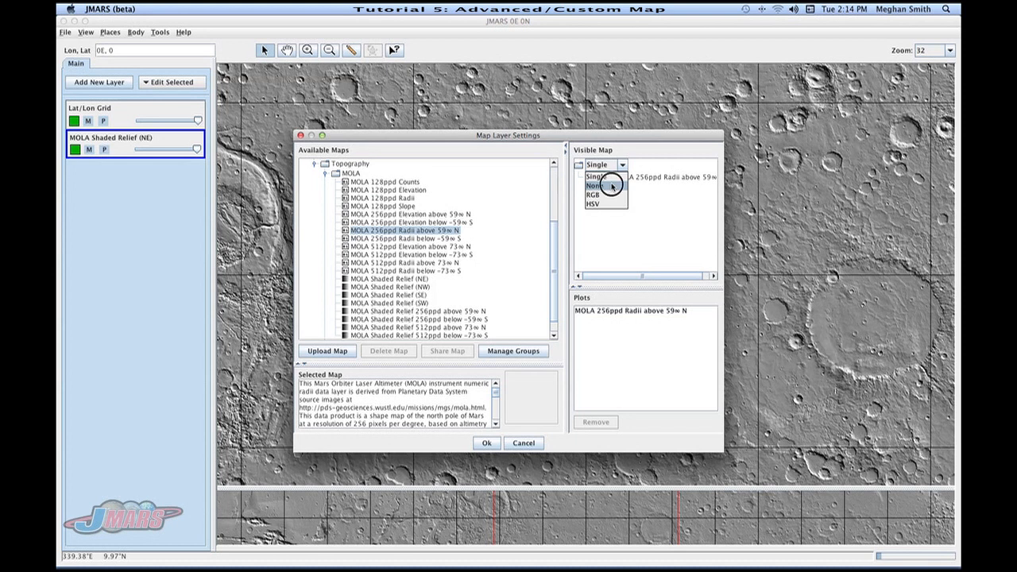
pyautogui.click(594, 185)
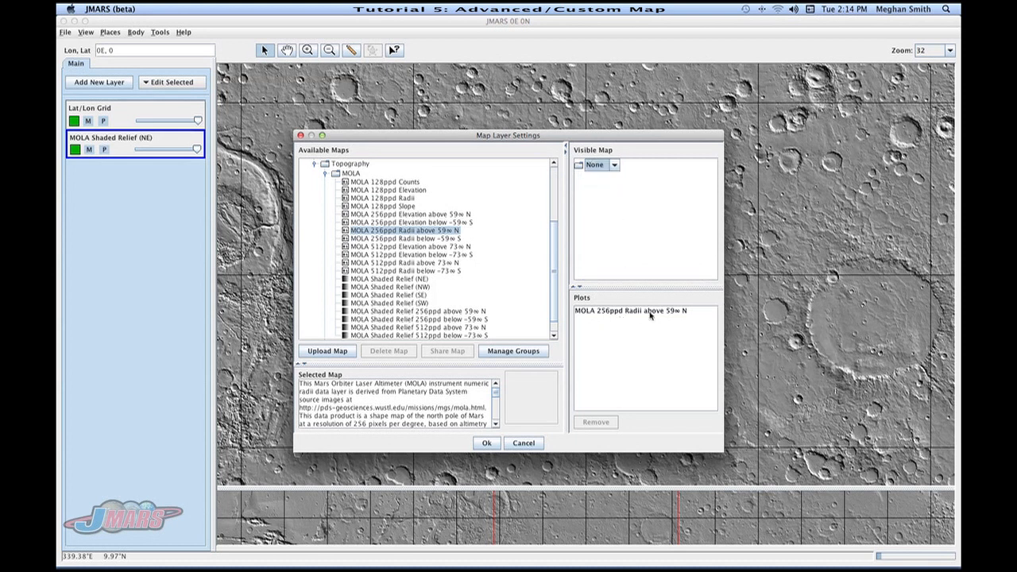
pyautogui.moveTo(645, 237)
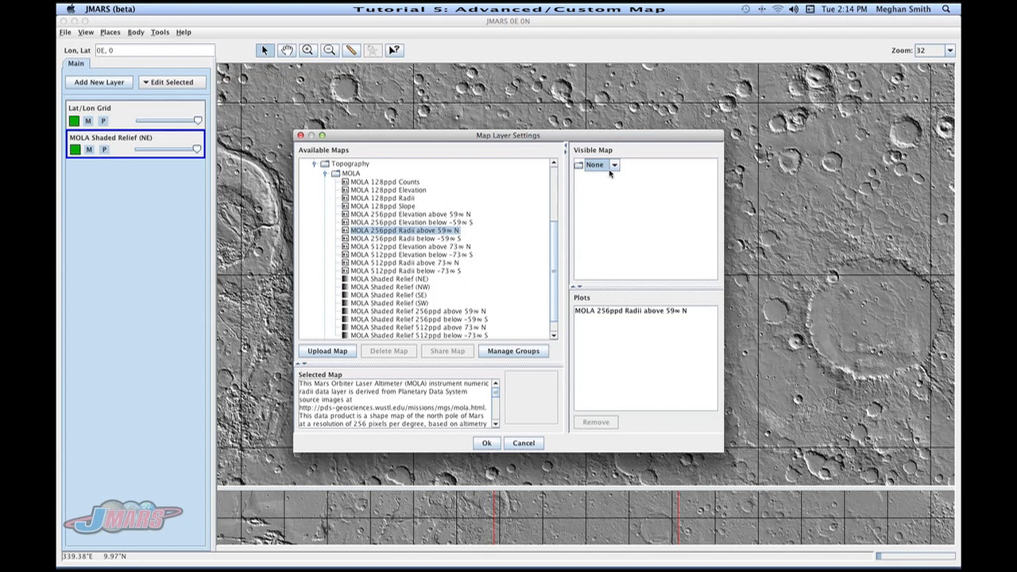
pyautogui.click(623, 164)
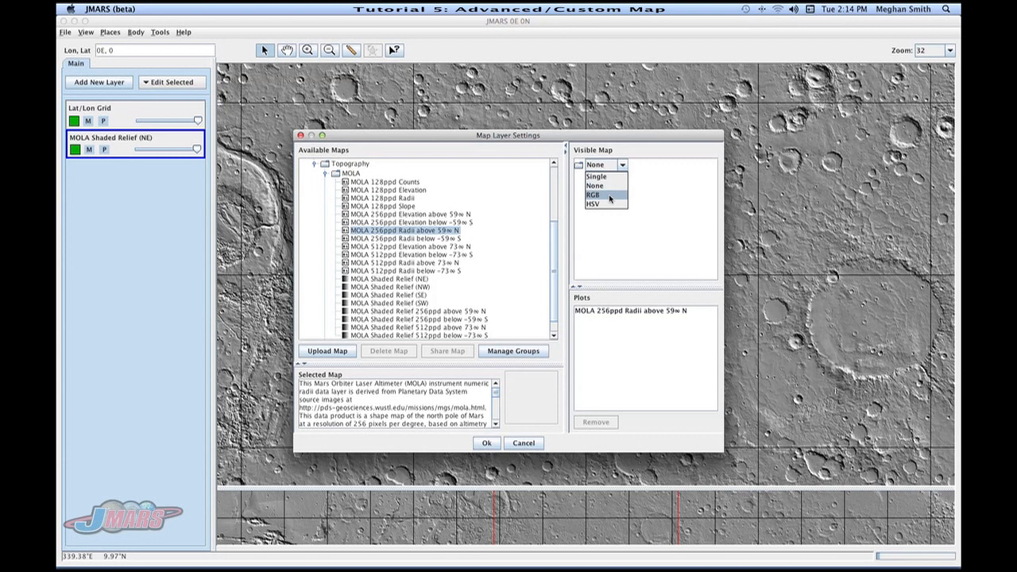
pyautogui.moveTo(605, 203)
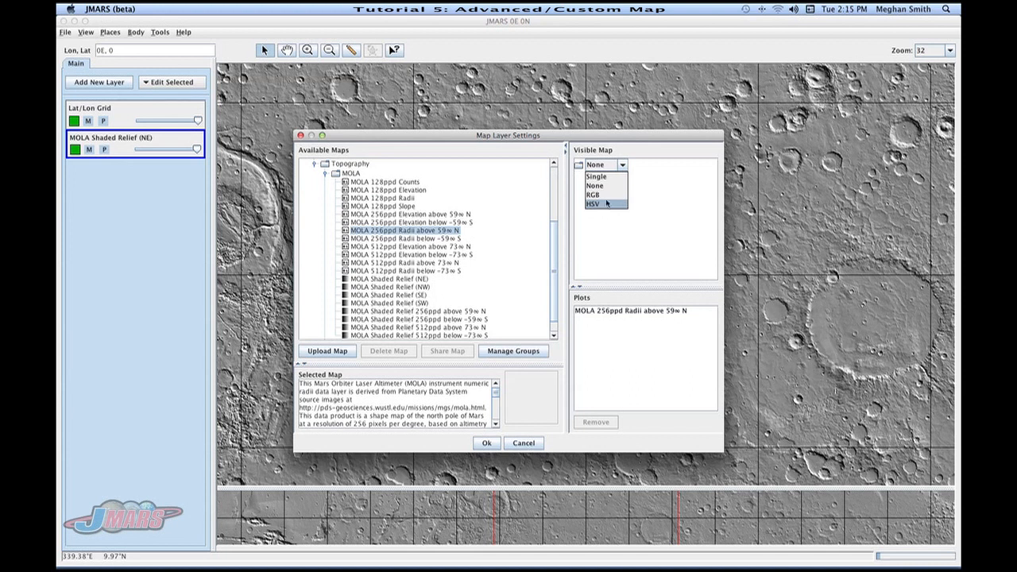
pyautogui.click(595, 194)
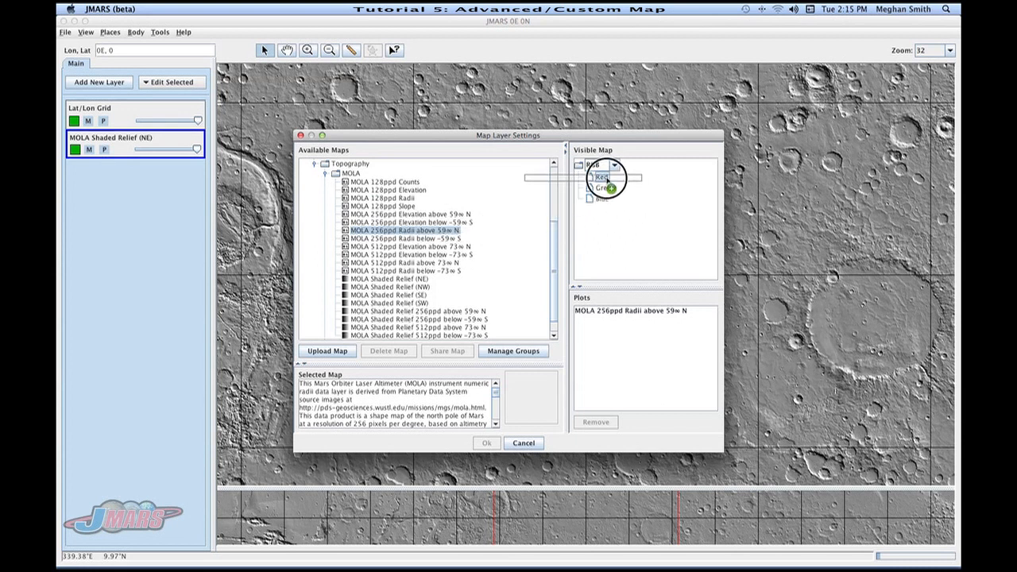
# Assign the three MOLA maps to the colour channels and change the composite to HSV
pyautogui.click(389, 294)
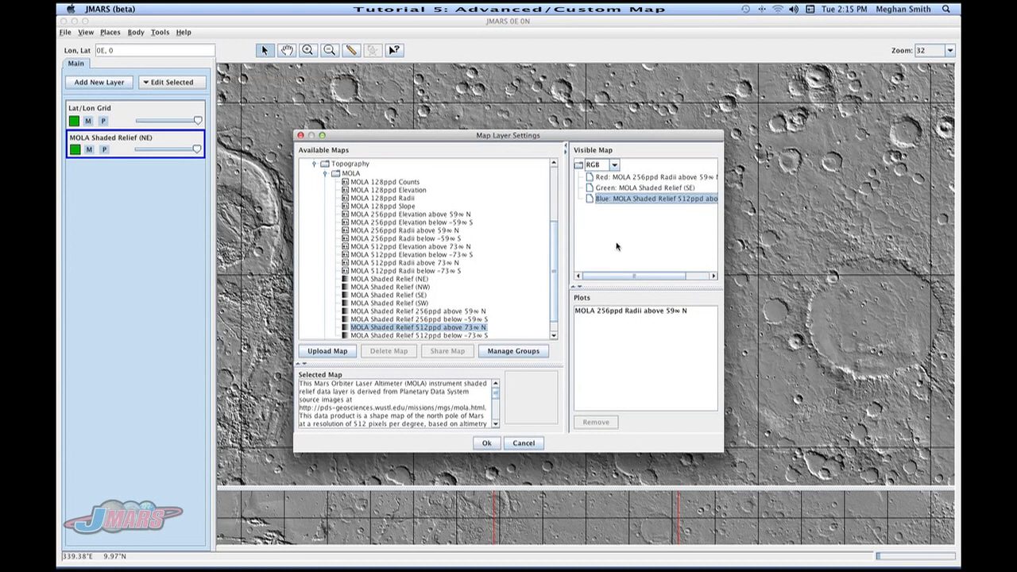
pyautogui.moveTo(639, 206)
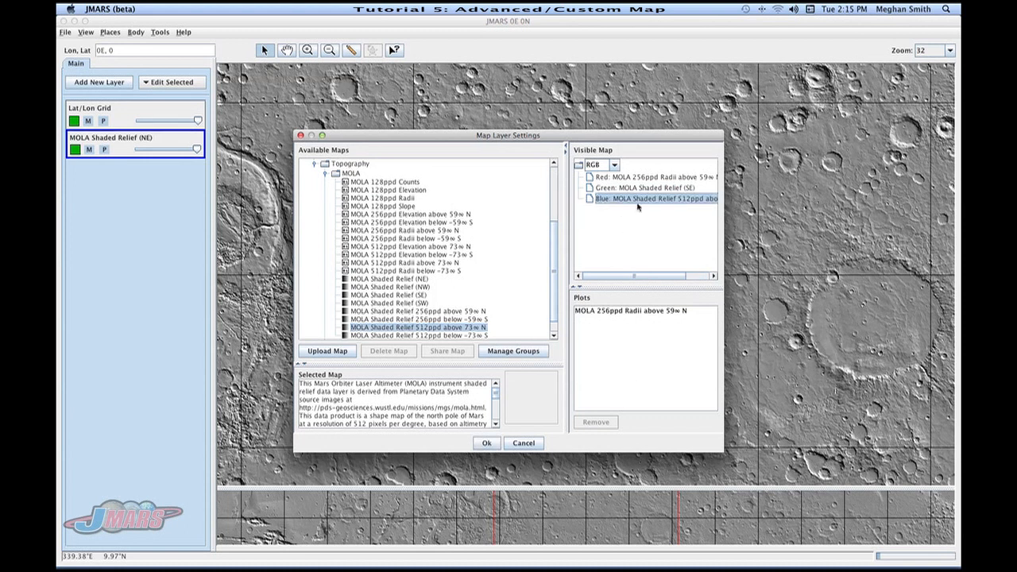
pyautogui.click(651, 176)
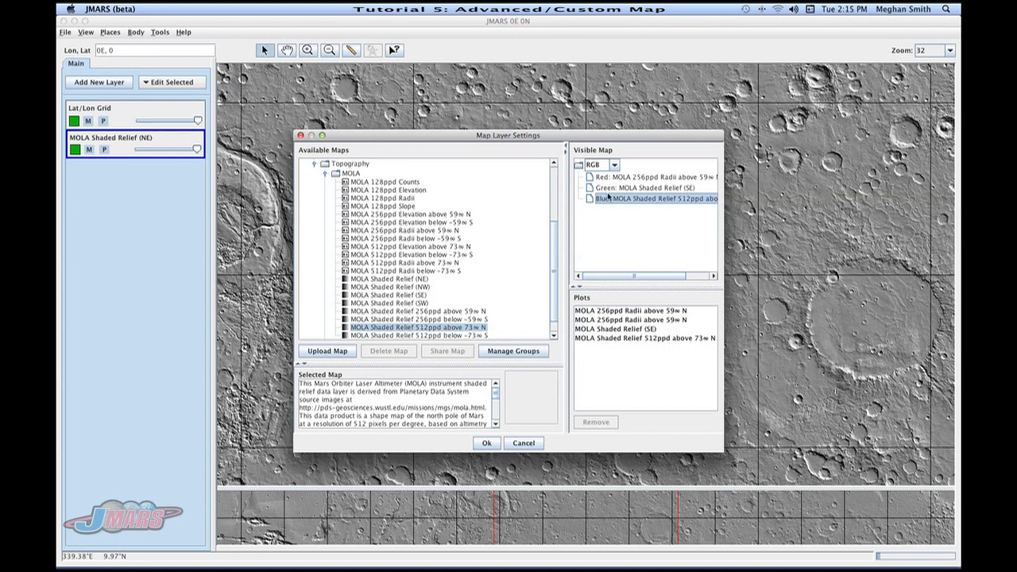
pyautogui.click(613, 163)
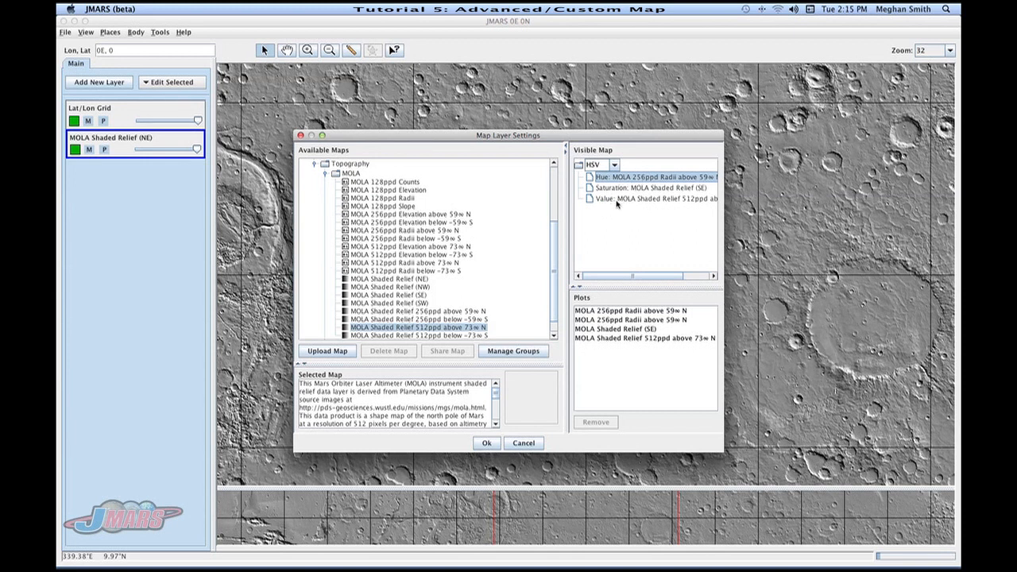
pyautogui.moveTo(614, 219)
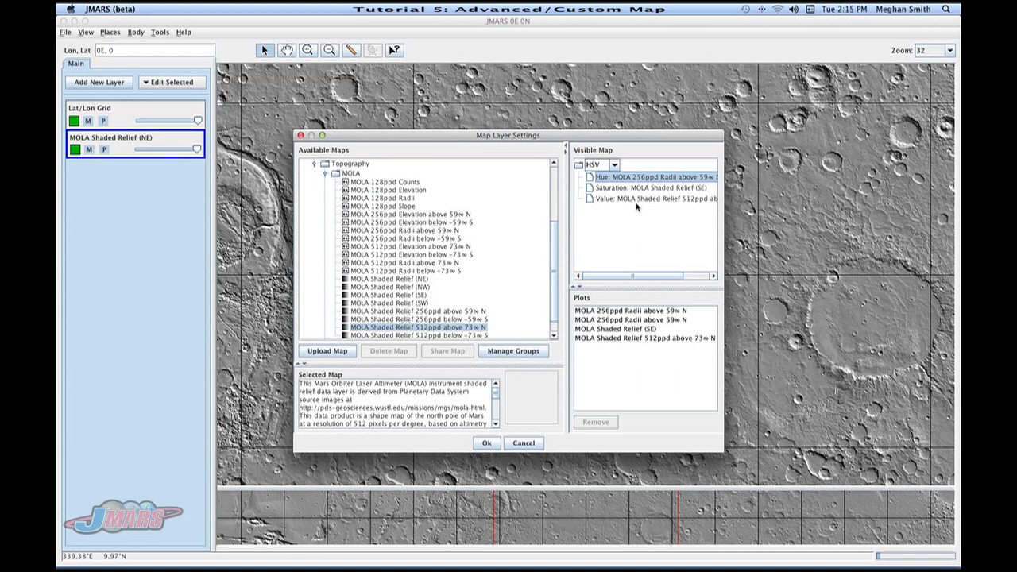
pyautogui.moveTo(633, 234)
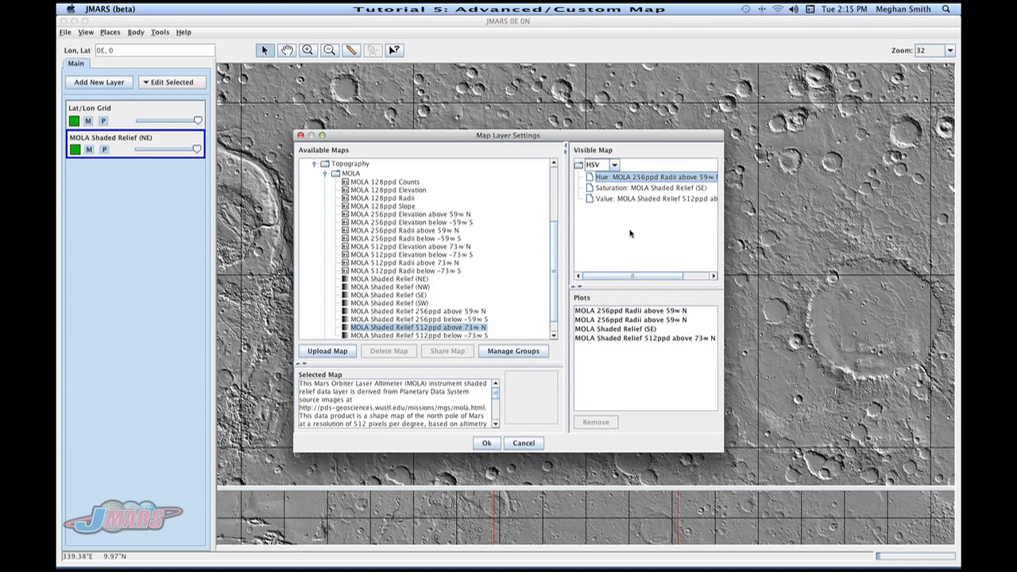
# Clear the plots list and start a custom map upload as a new layer
pyautogui.click(643, 336)
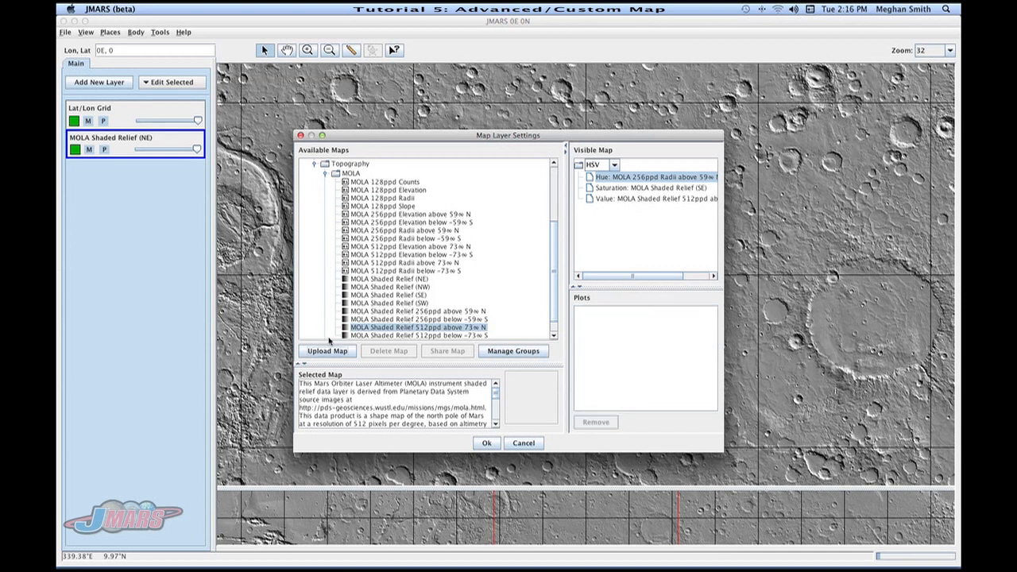
pyautogui.click(327, 351)
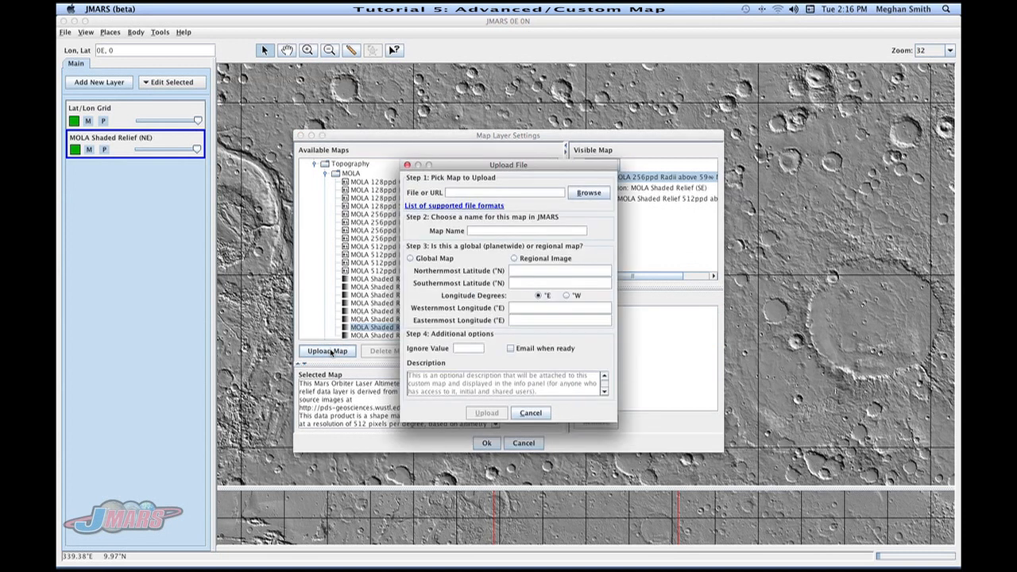
pyautogui.moveTo(181, 173)
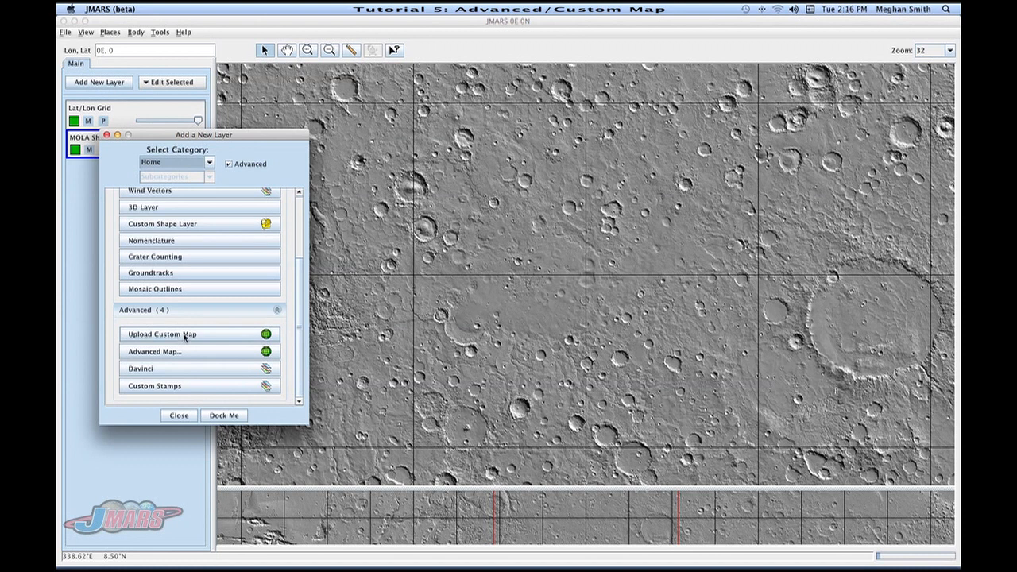
pyautogui.click(162, 334)
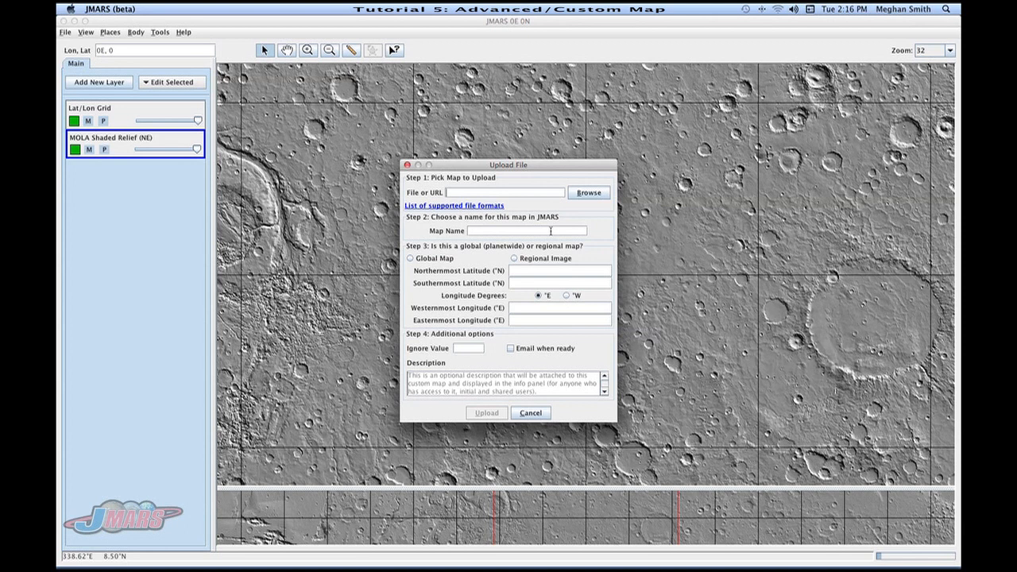
pyautogui.moveTo(537, 243)
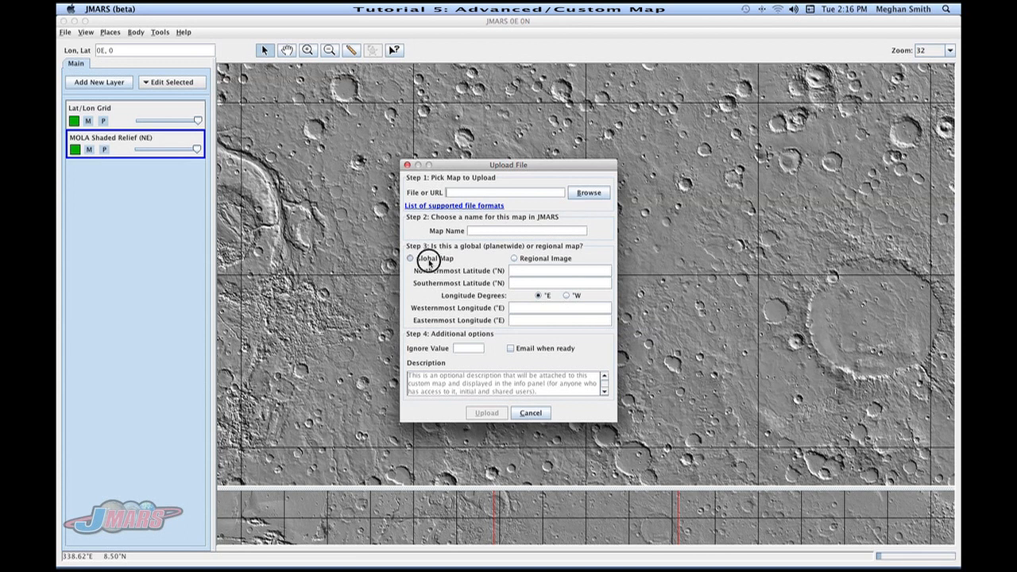
# Mark the upload as a Global Map, then as a Regional Image with blank extents
pyautogui.click(410, 257)
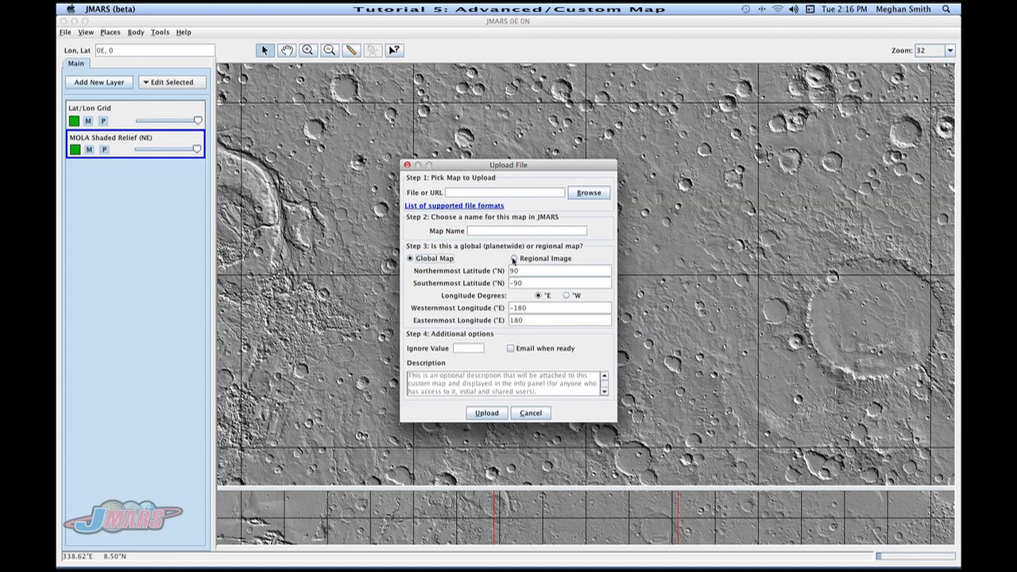
pyautogui.click(514, 257)
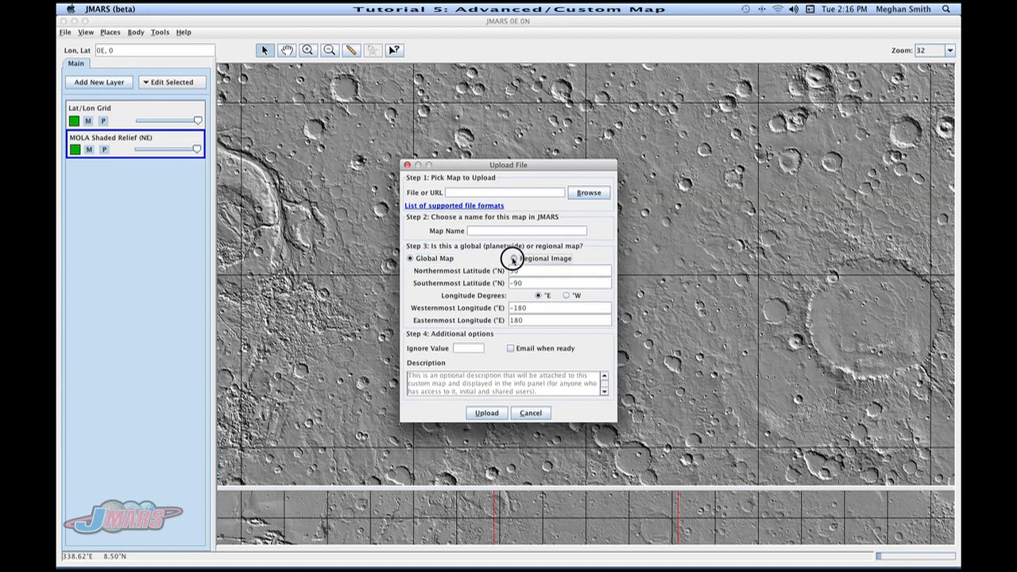
pyautogui.click(514, 258)
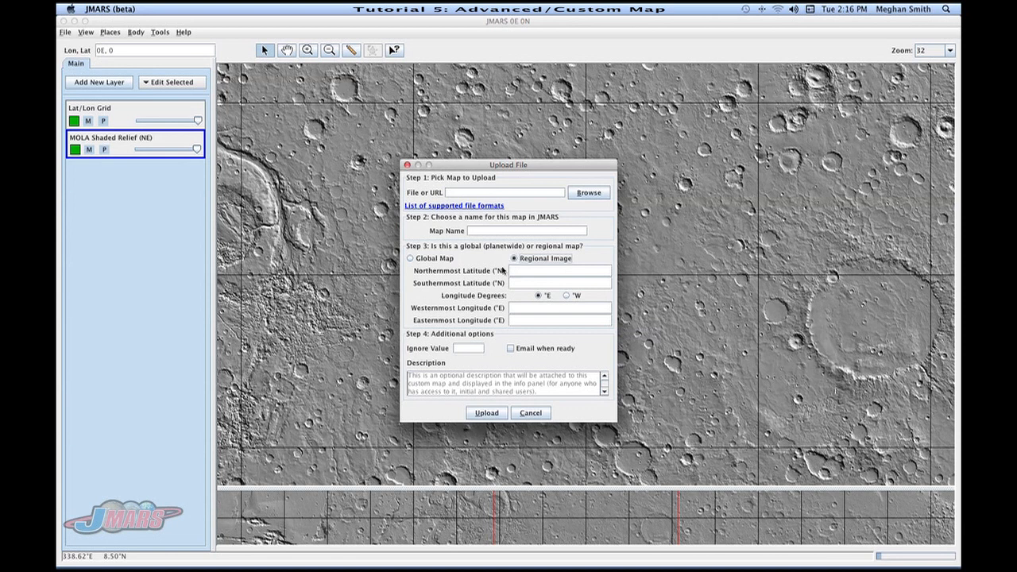
pyautogui.moveTo(479, 315)
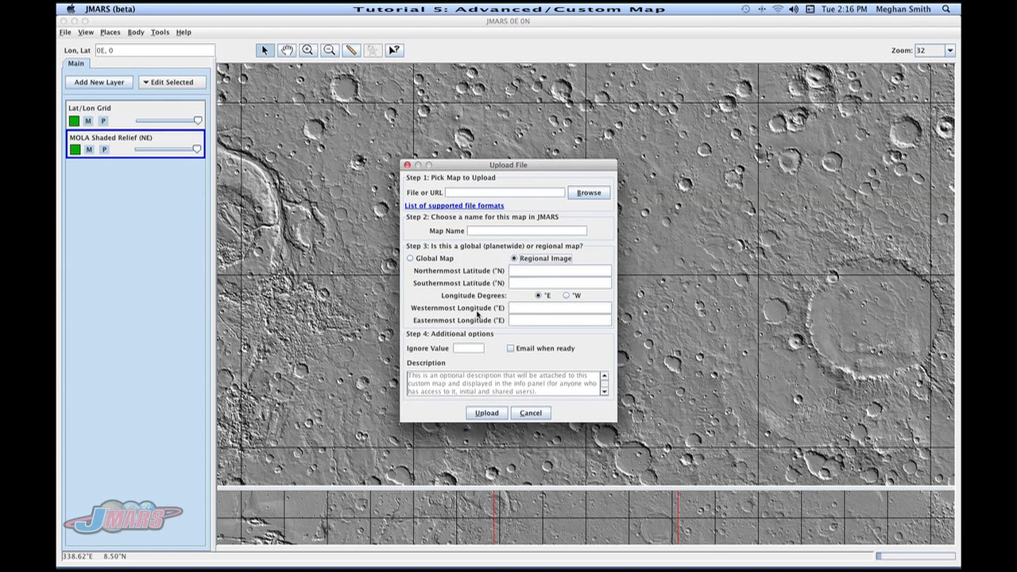
pyautogui.moveTo(483, 314)
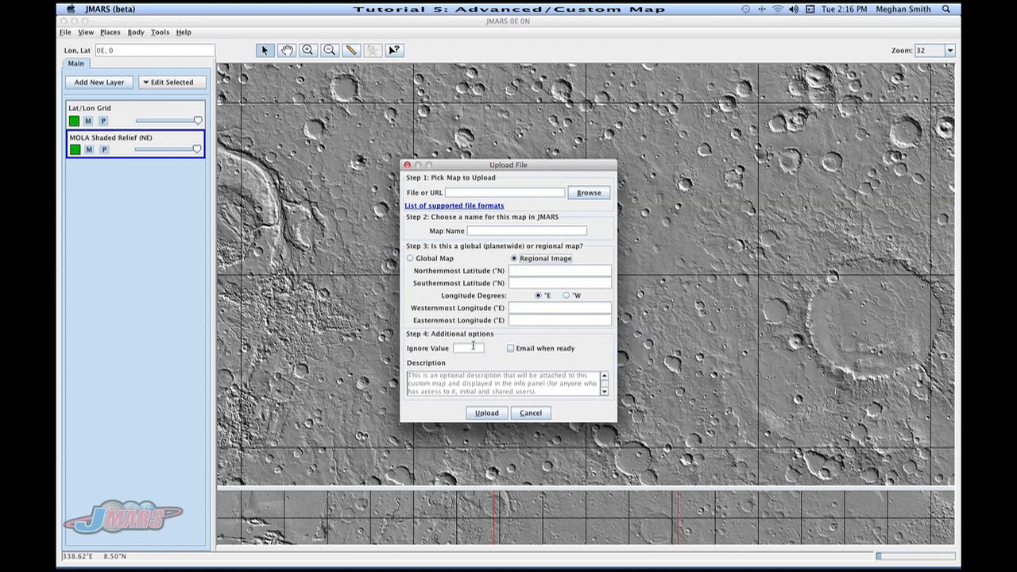
pyautogui.moveTo(470, 348)
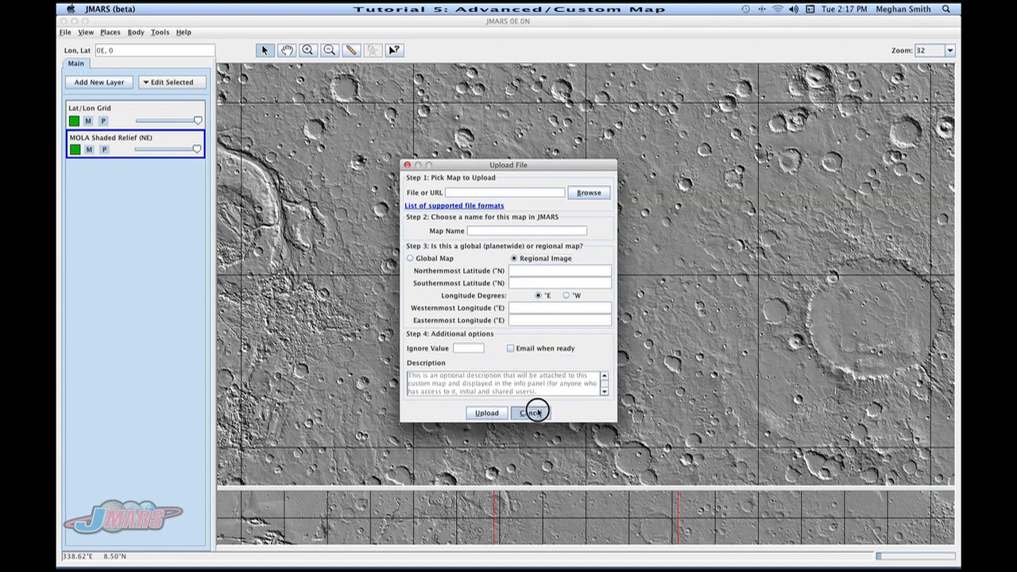
# Cancel the upload, expand the MapServer groups, and view then close the custom map's Share Map options
pyautogui.click(531, 413)
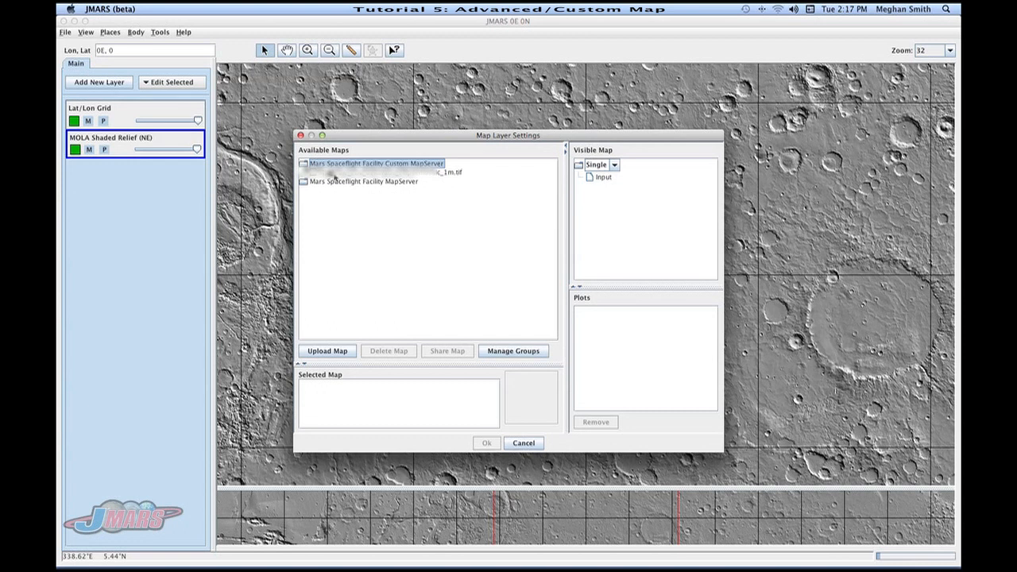
pyautogui.moveTo(334, 174)
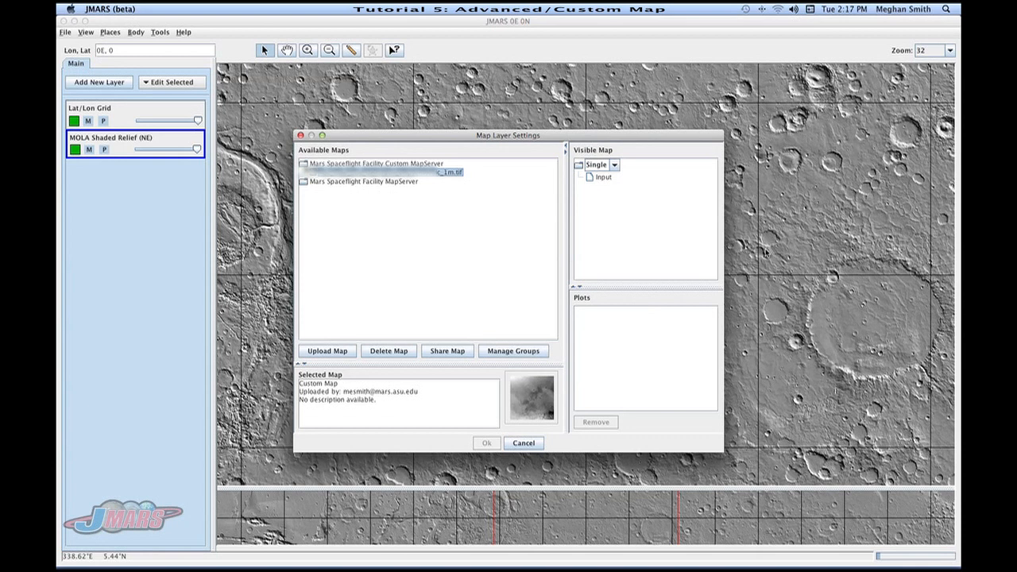
pyautogui.moveTo(561, 435)
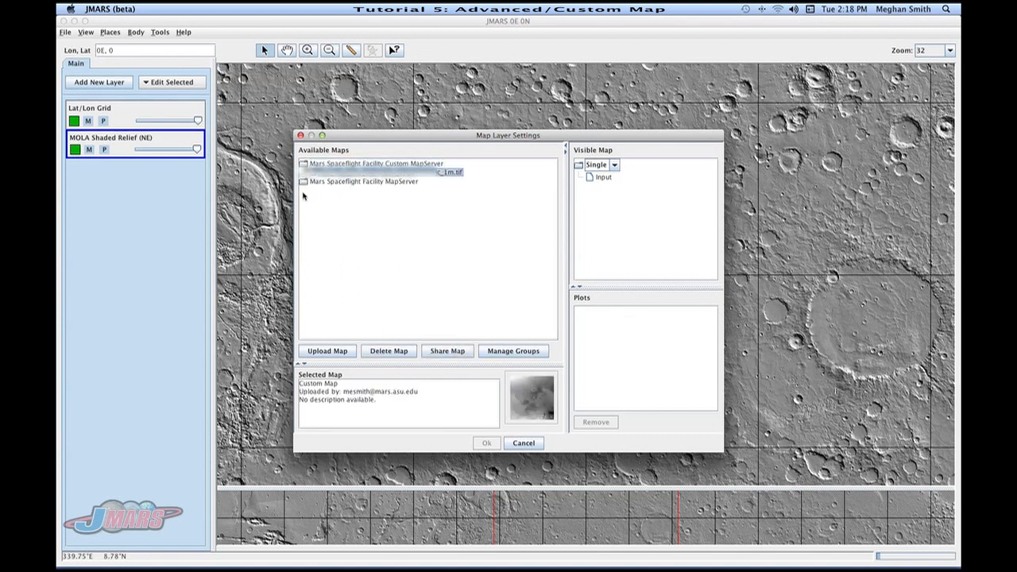
pyautogui.click(304, 181)
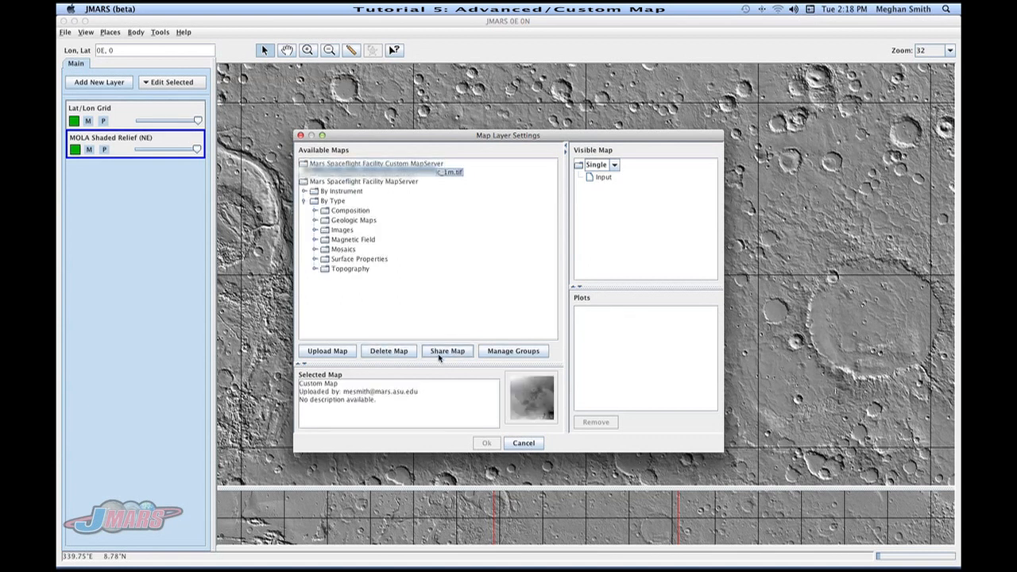
pyautogui.click(446, 352)
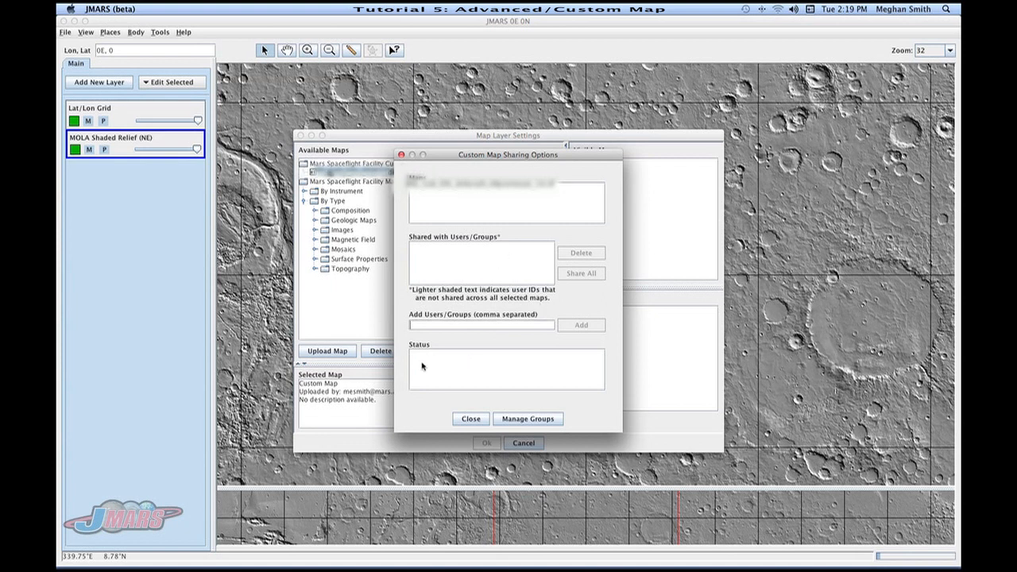
pyautogui.click(471, 419)
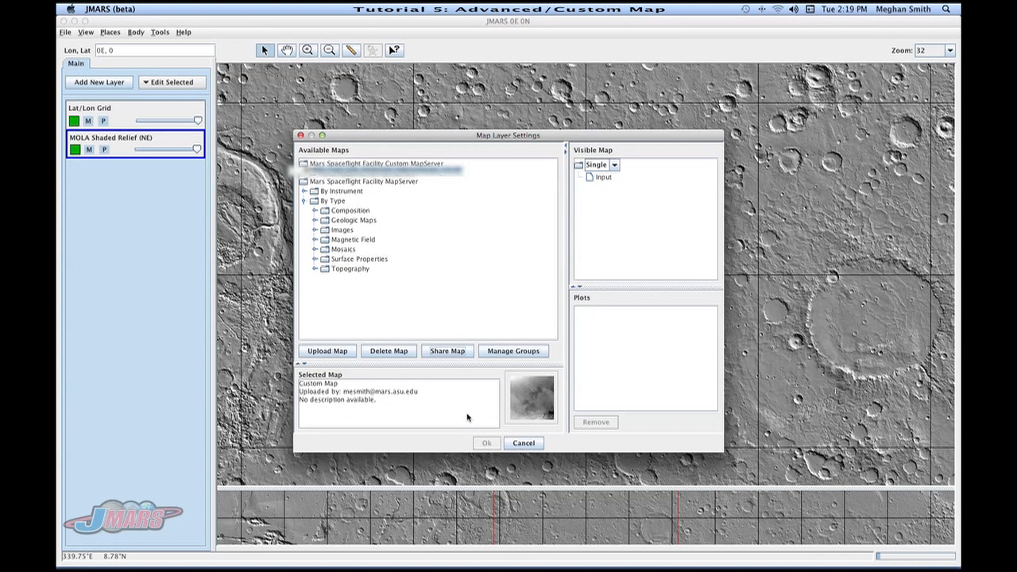
# Cancel the layer settings, list the Custom category's single map in the chooser, and close it
pyautogui.click(523, 441)
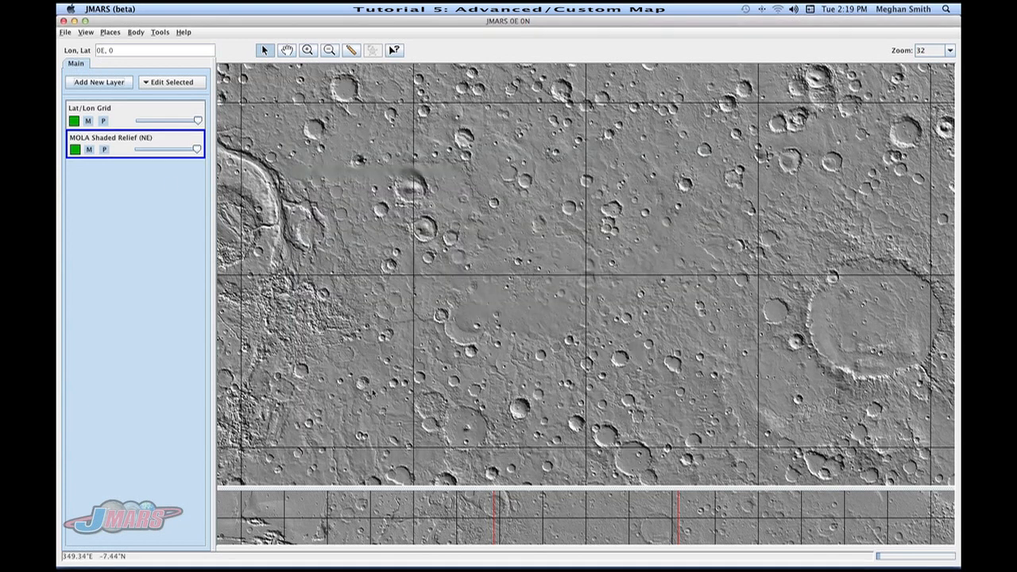
pyautogui.click(99, 83)
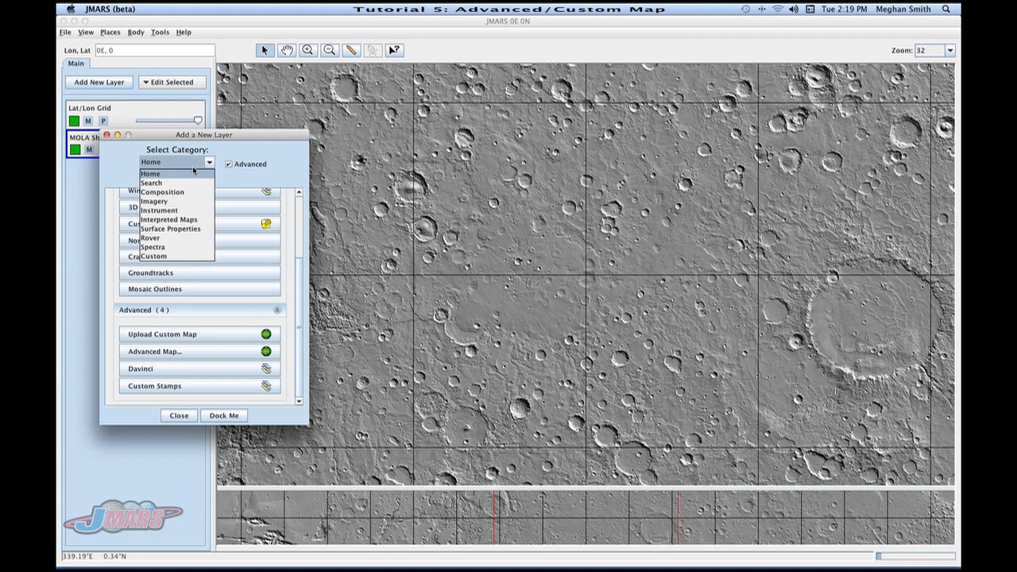
pyautogui.click(152, 256)
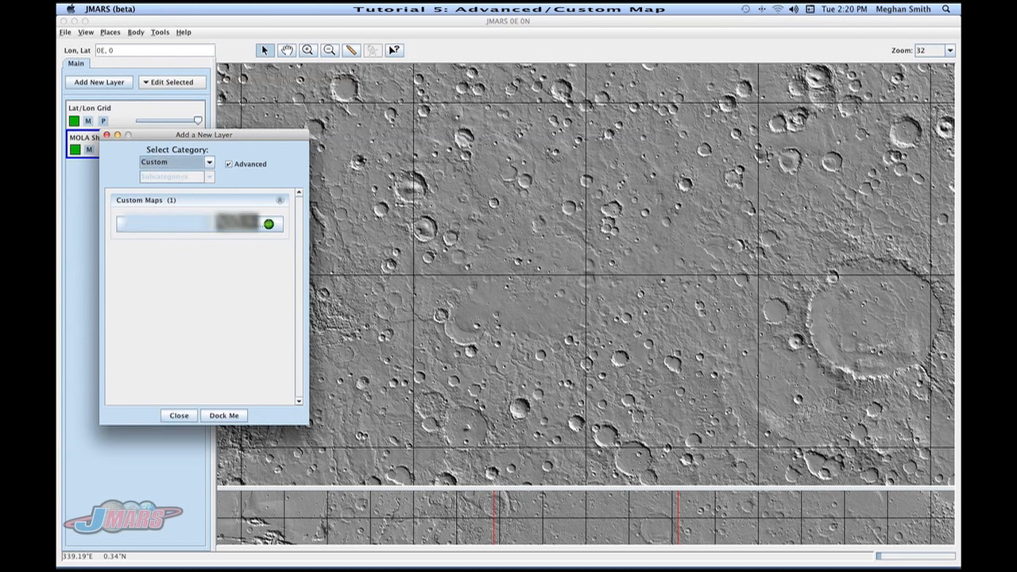
pyautogui.moveTo(178, 267)
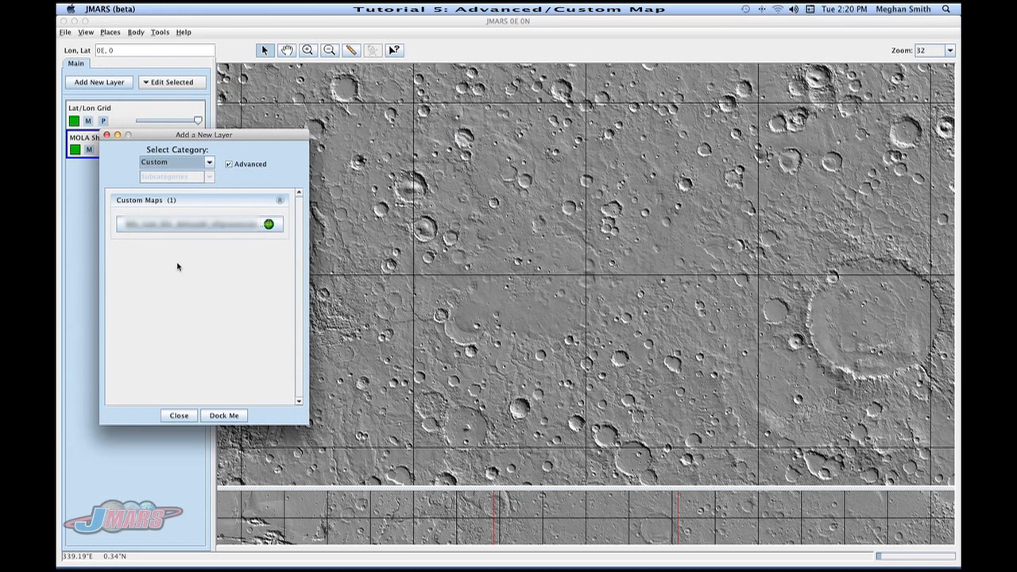
pyautogui.moveTo(191, 321)
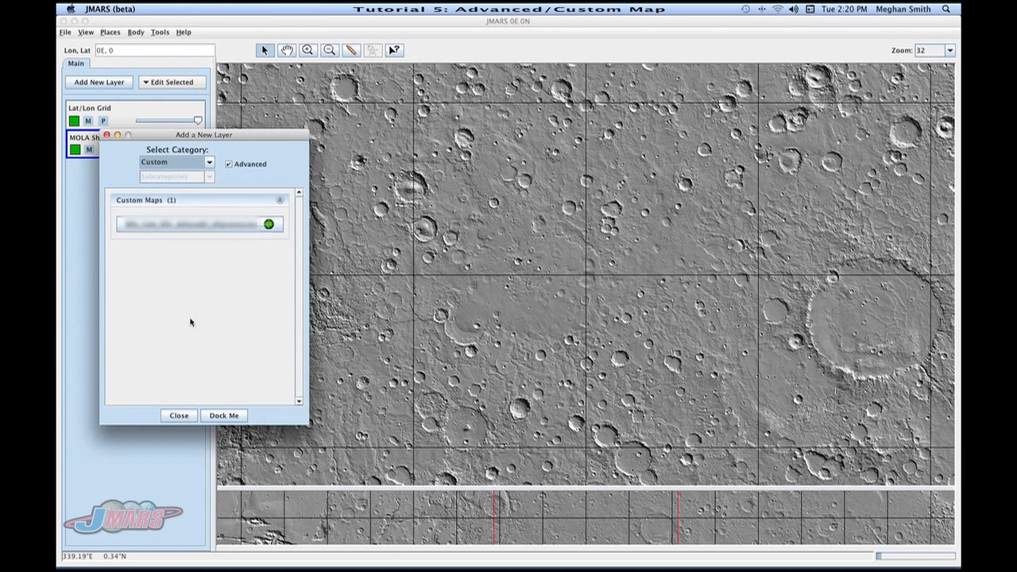
pyautogui.click(178, 417)
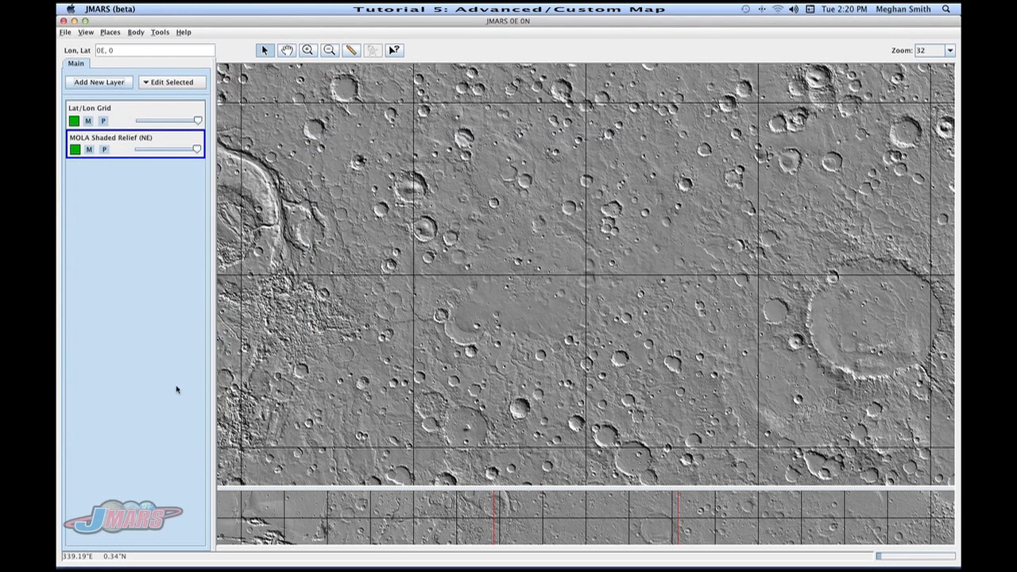